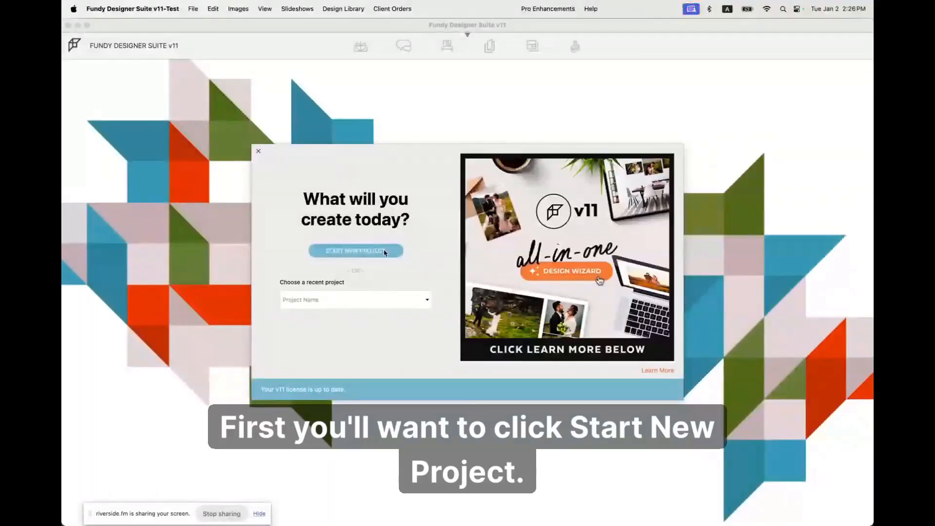
Start a new project and accept its name to reach the photo import prompt.
click(355, 250)
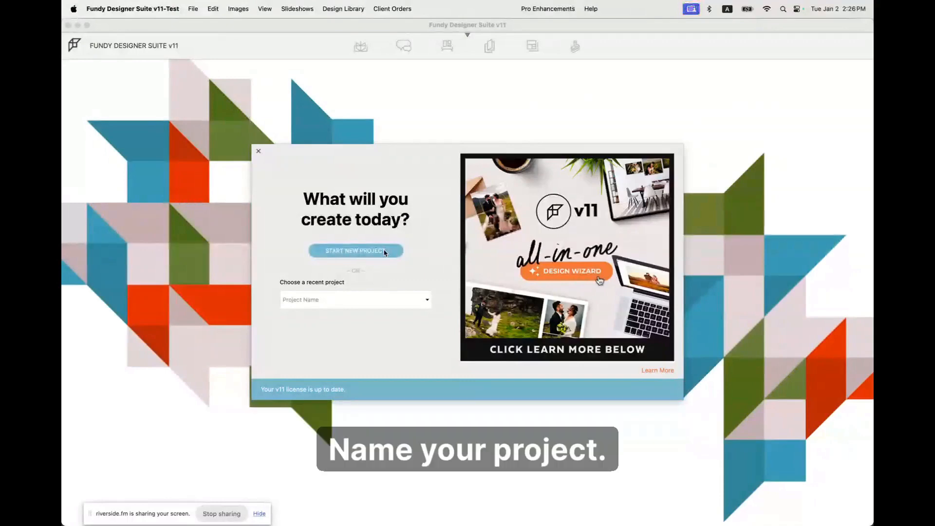
click(355, 250)
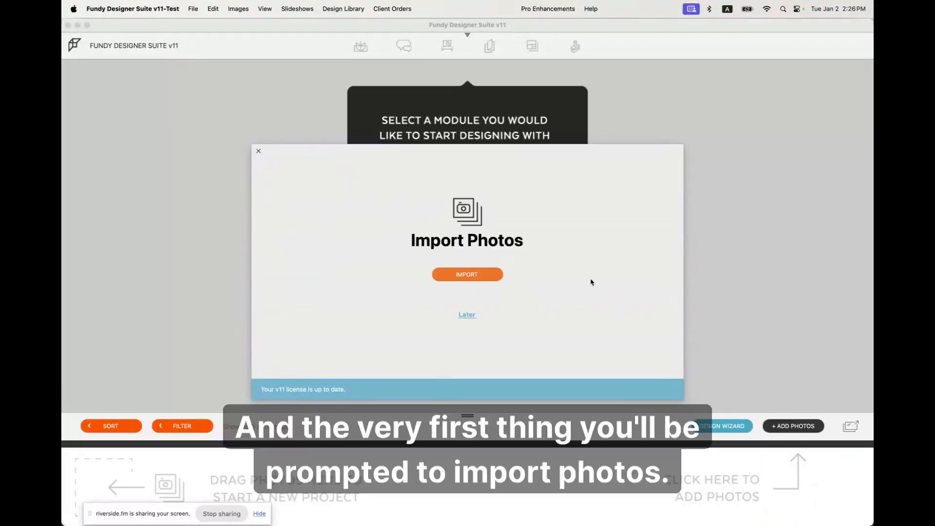
mouse_move(467, 274)
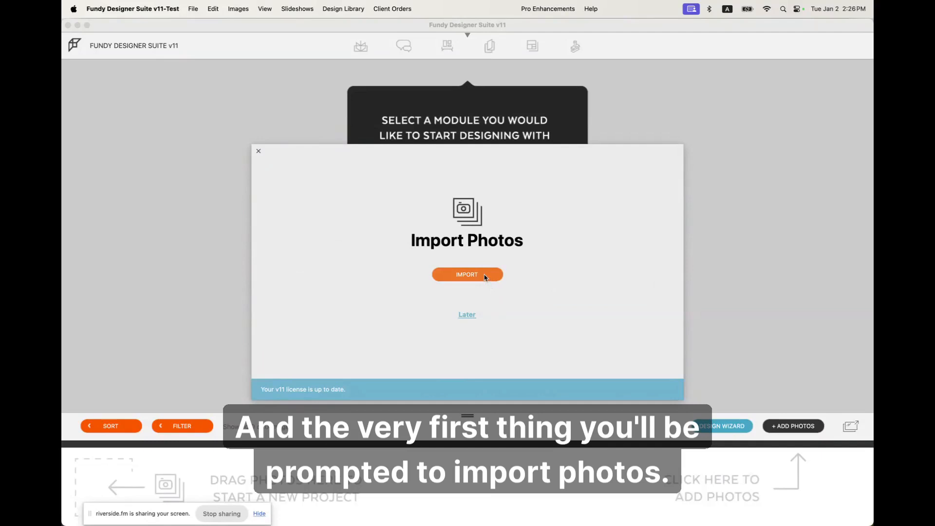
Import the 43 photos from the chosen photo folder.
click(466, 274)
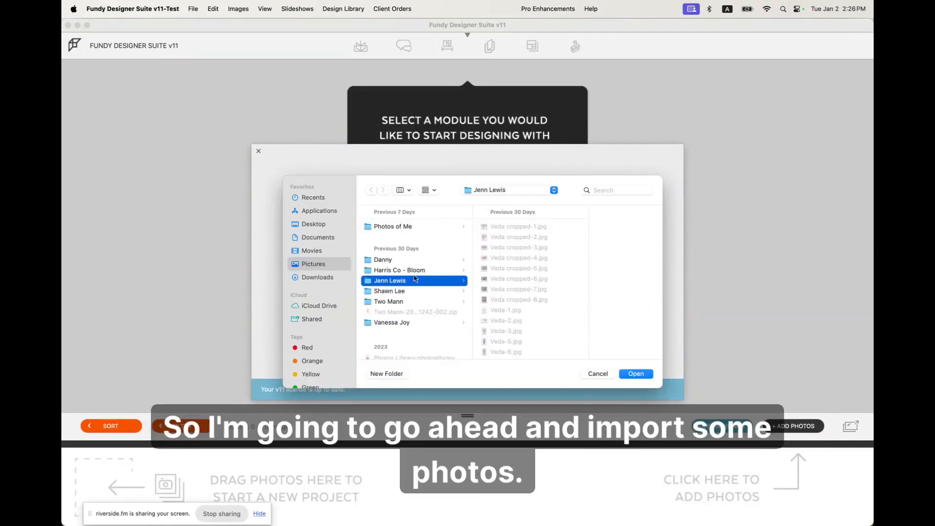
click(635, 373)
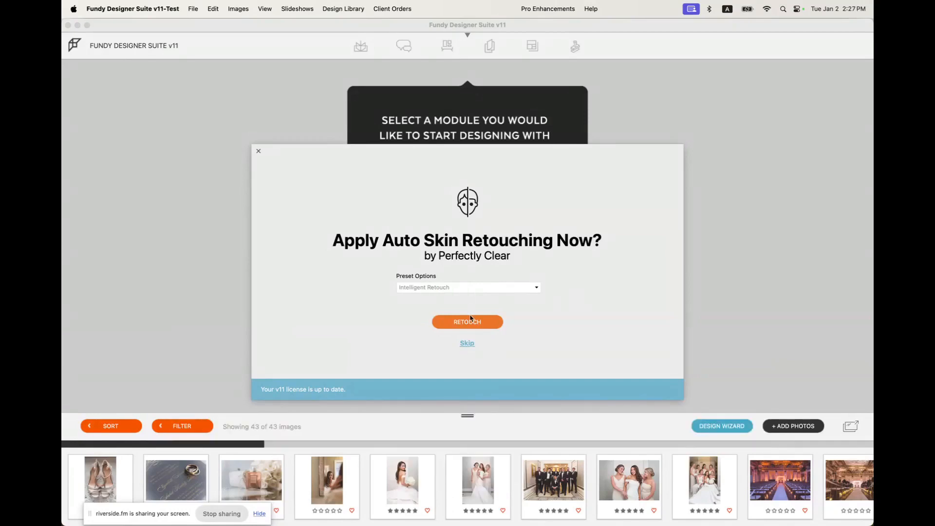
Apply automatic skin retouching to the imported photos.
click(467, 343)
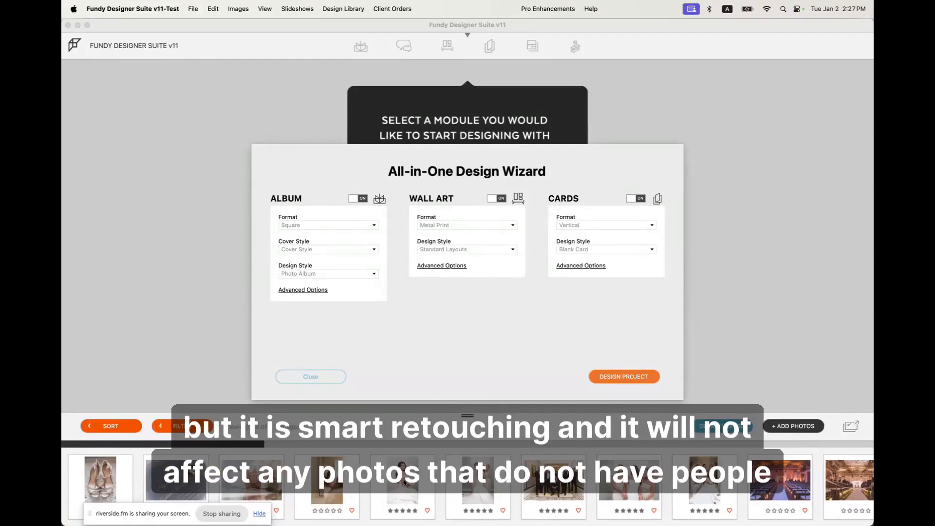
mouse_move(442, 378)
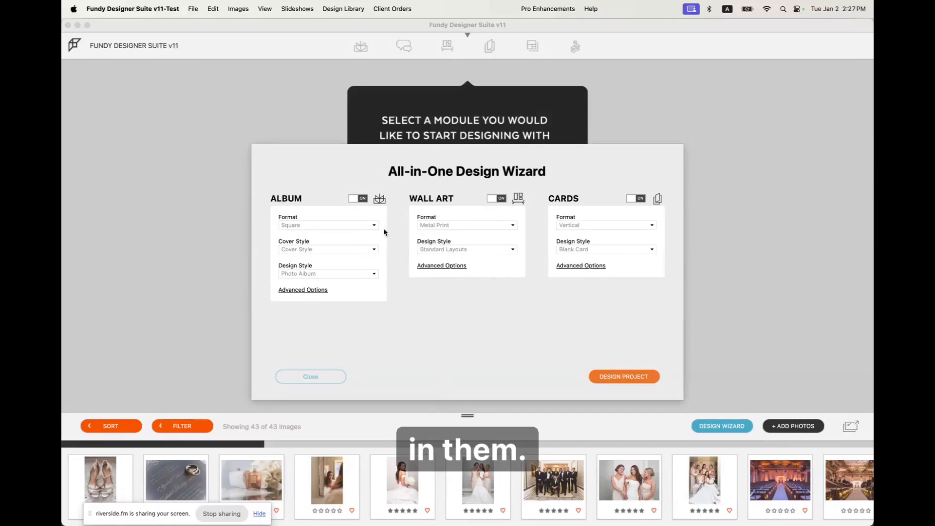
Choose a Square album format with a Cutout cover style.
click(327, 225)
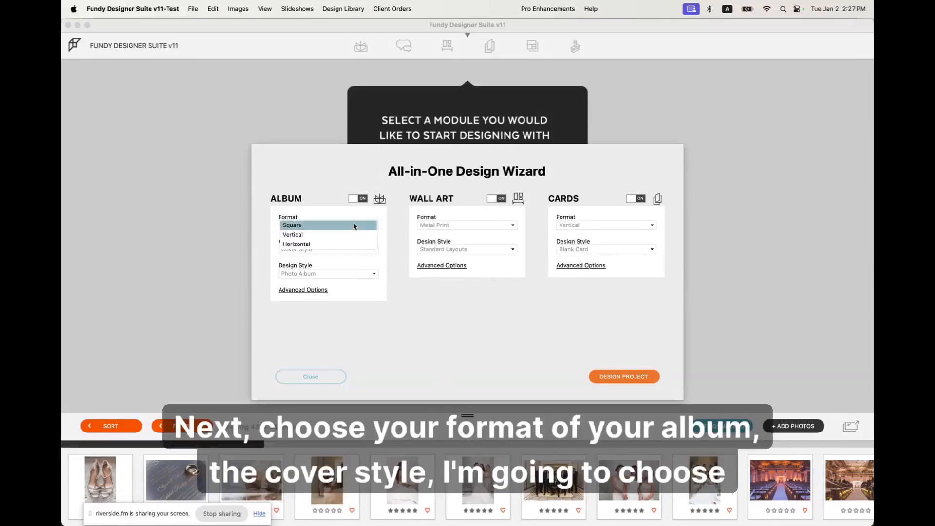
click(292, 225)
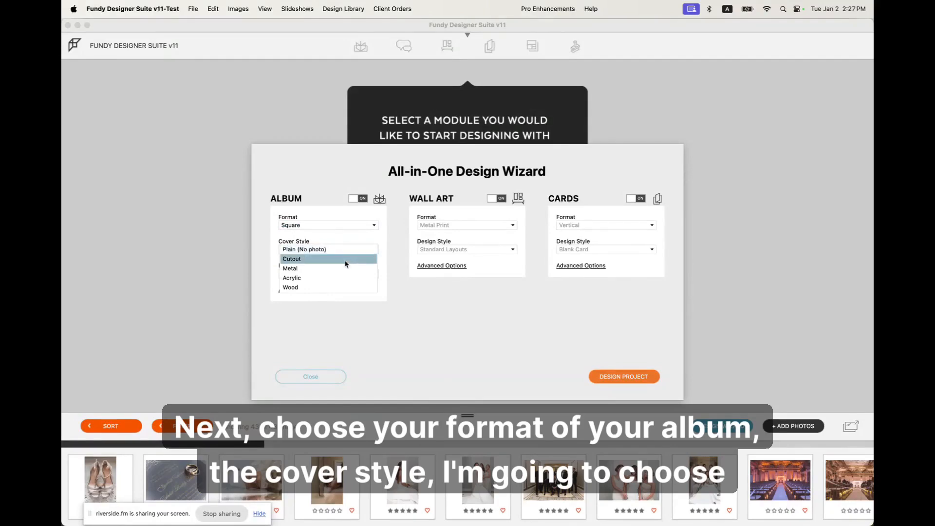
click(292, 258)
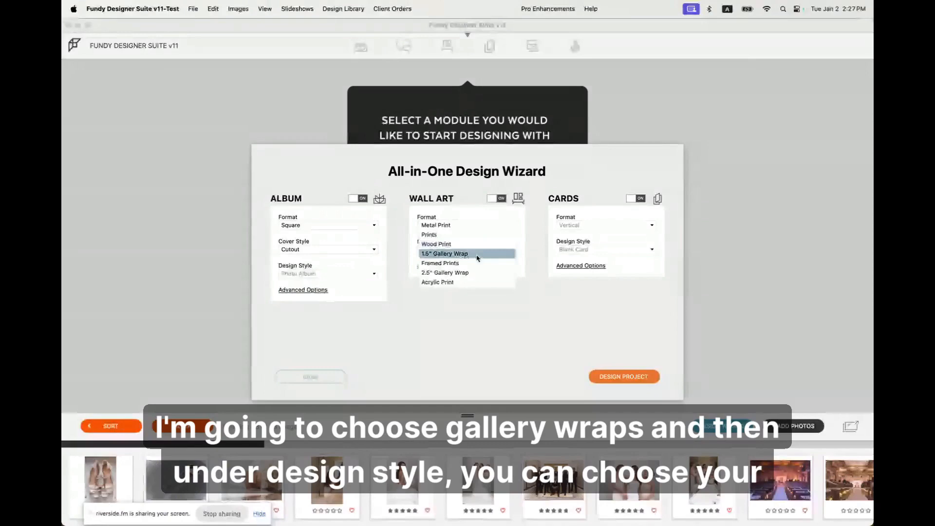
Set wall art to 1.5" Gallery Wrap using My Wall Art Collections.
click(444, 254)
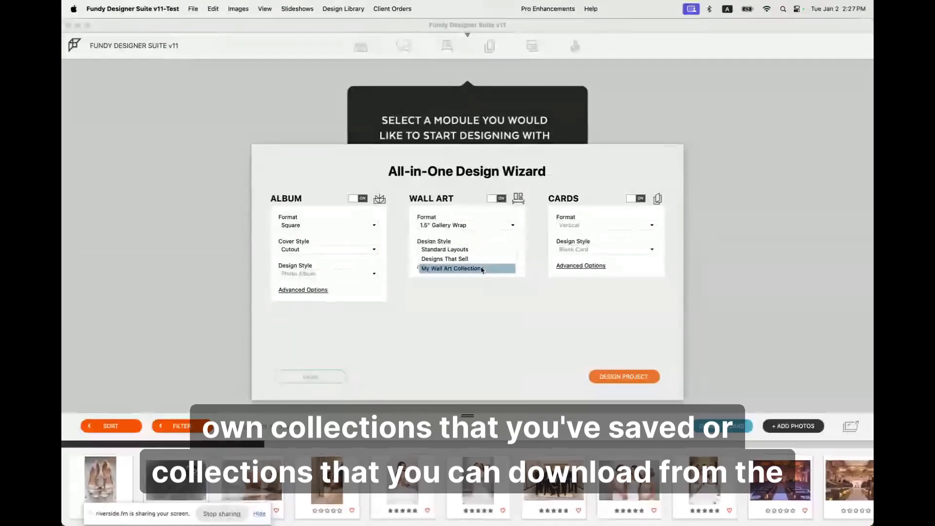
click(343, 8)
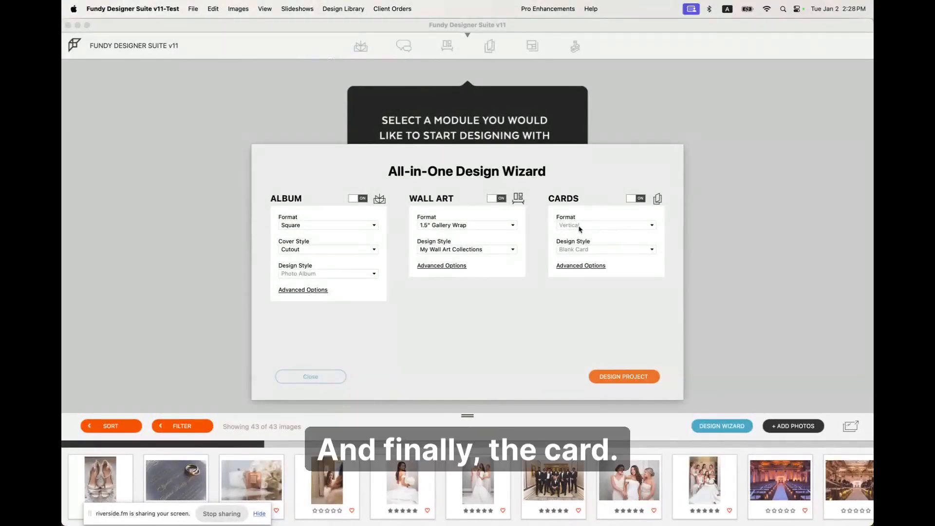
Set cards to Horizontal with the Thank You Card 02 design, and view Download Card Designs.
click(604, 225)
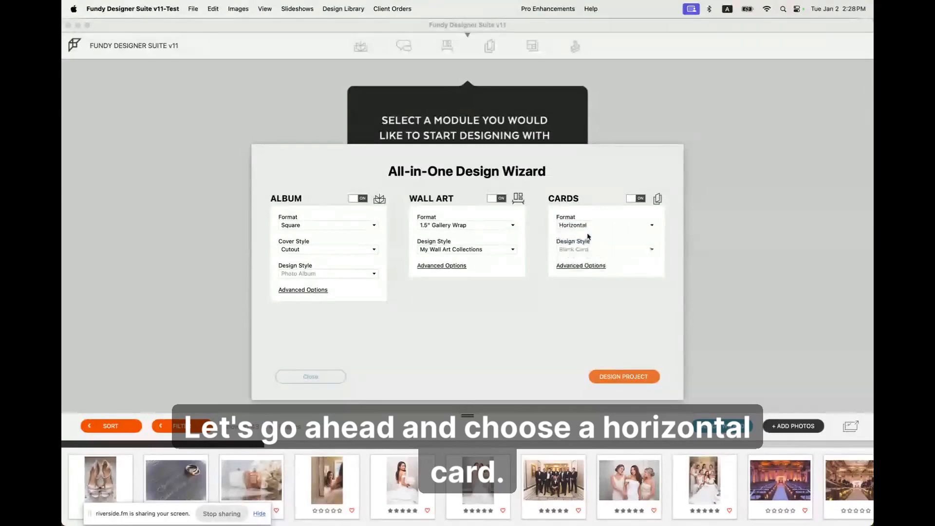
click(605, 249)
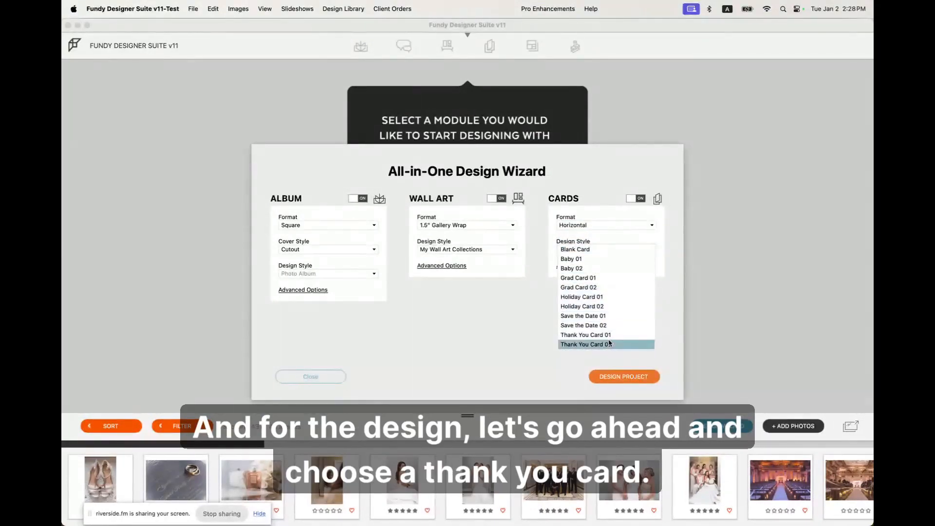
click(584, 345)
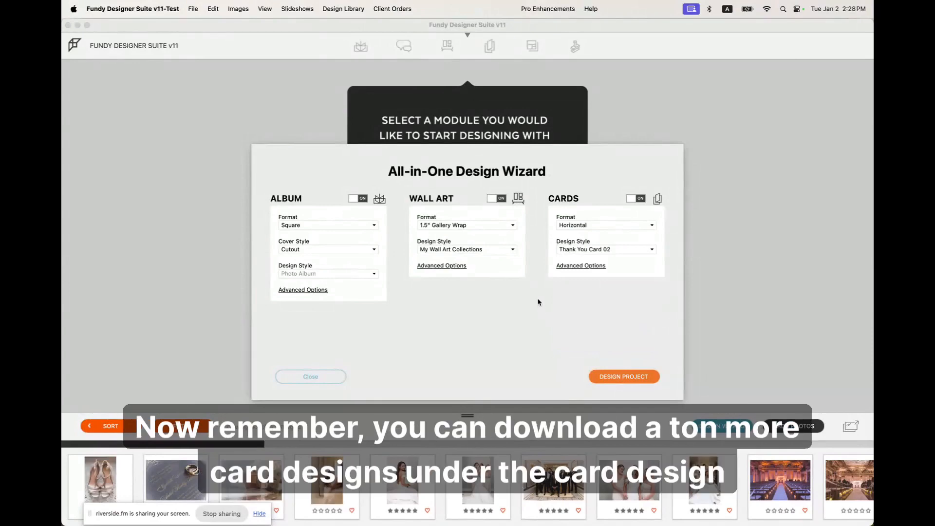
click(343, 8)
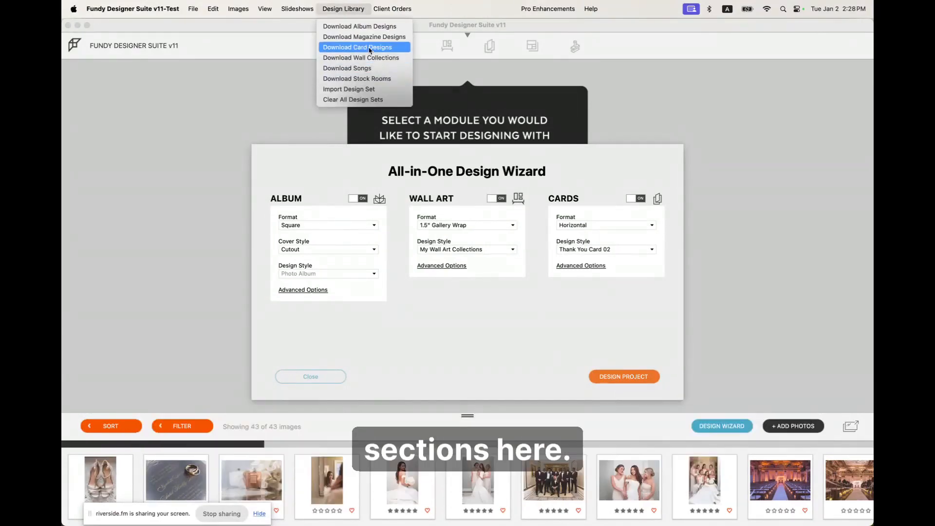
mouse_move(625, 297)
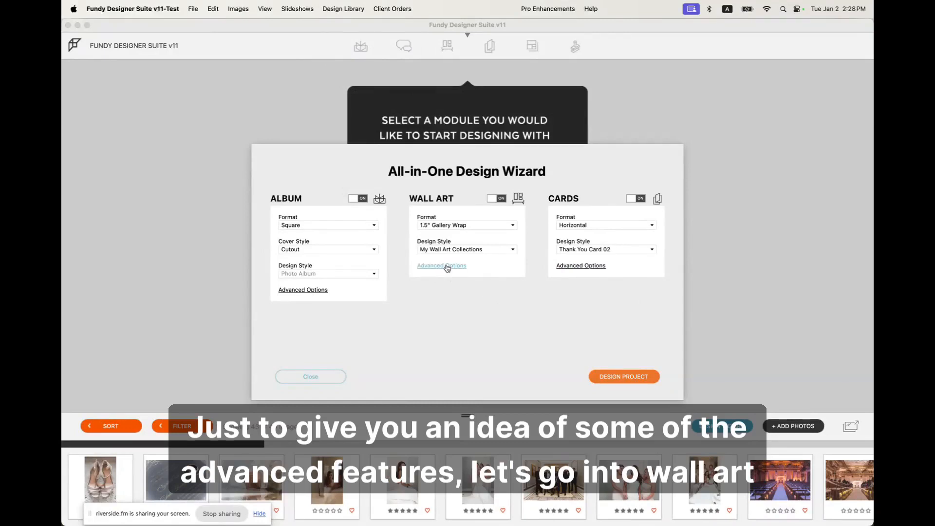
In advanced wall art settings, choose My Wall Art Collections, 5 Stars Only, 1.5" Gallery Wrap.
click(441, 265)
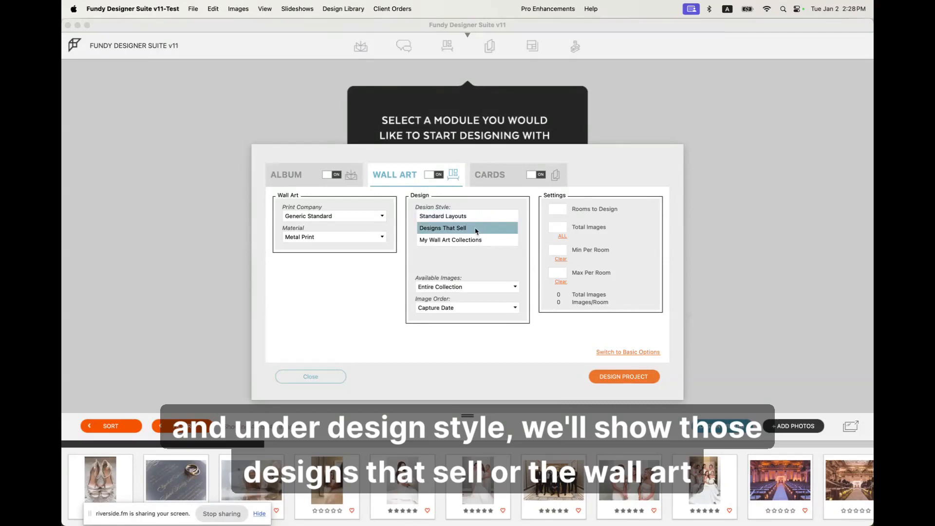
click(443, 215)
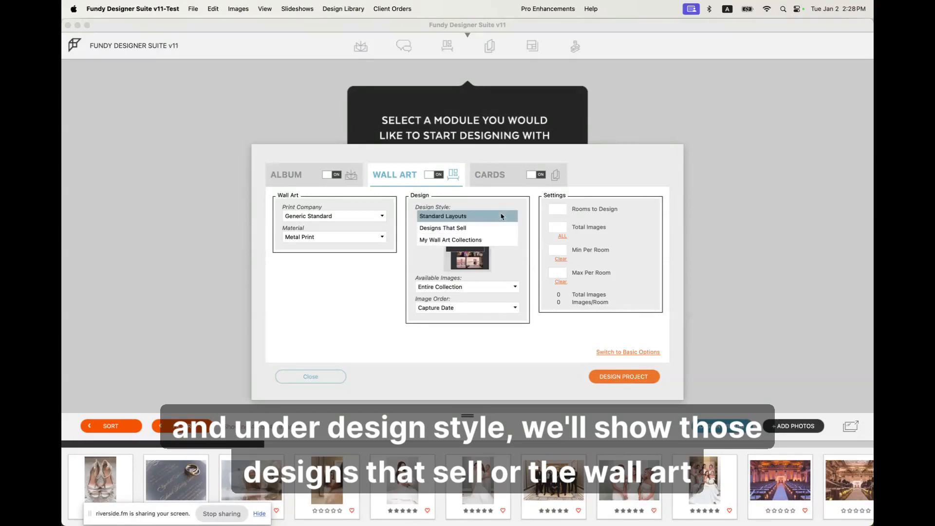
click(450, 240)
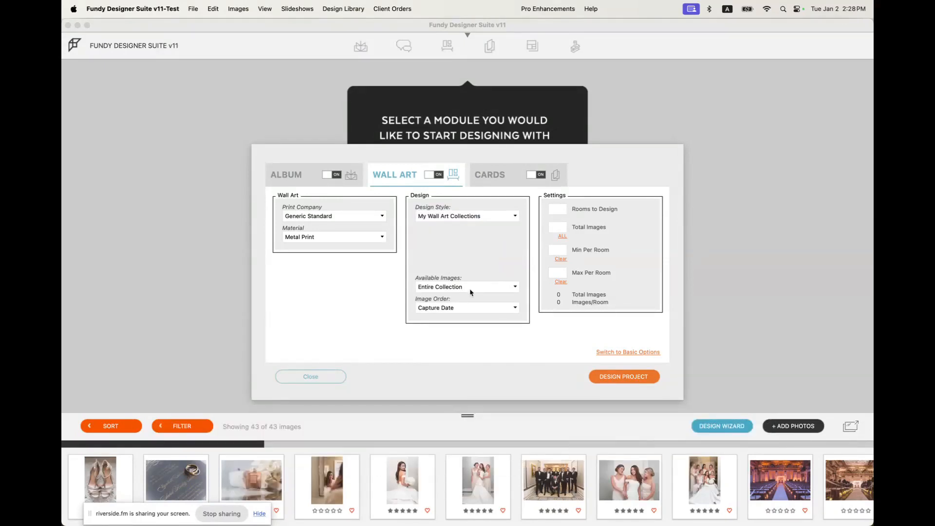
click(466, 287)
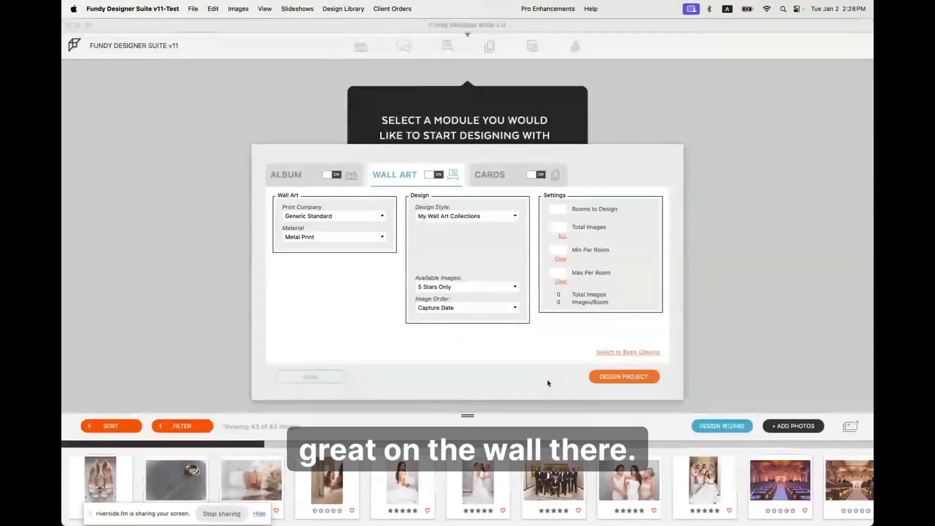
click(332, 237)
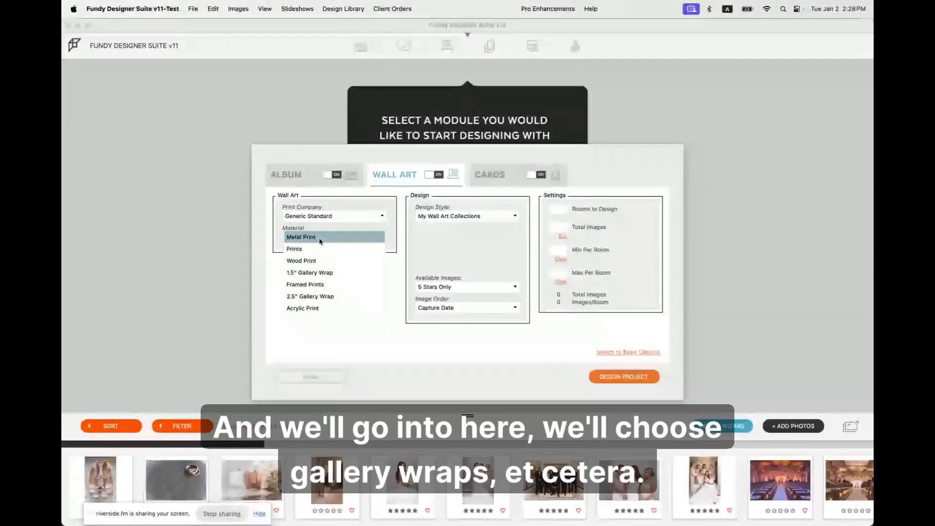
click(310, 273)
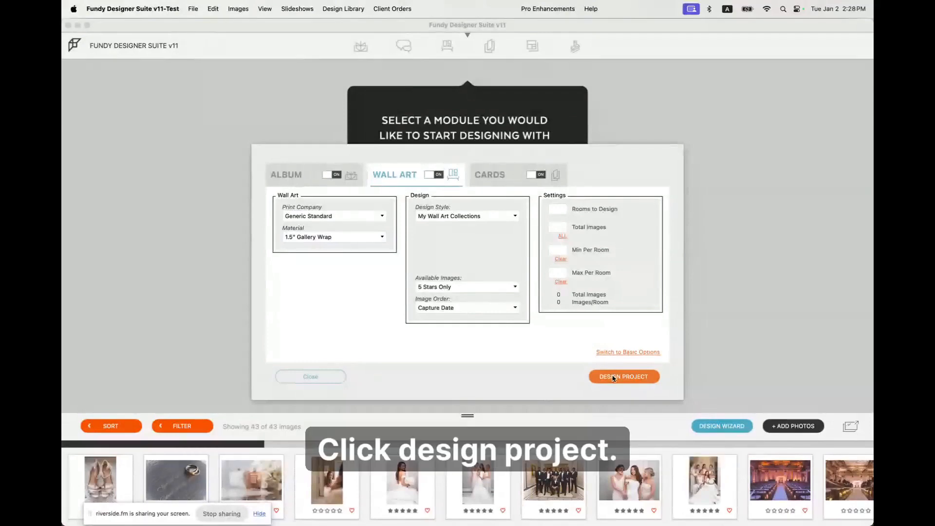
Run Design Project and open the generated 10x10 album.
click(624, 376)
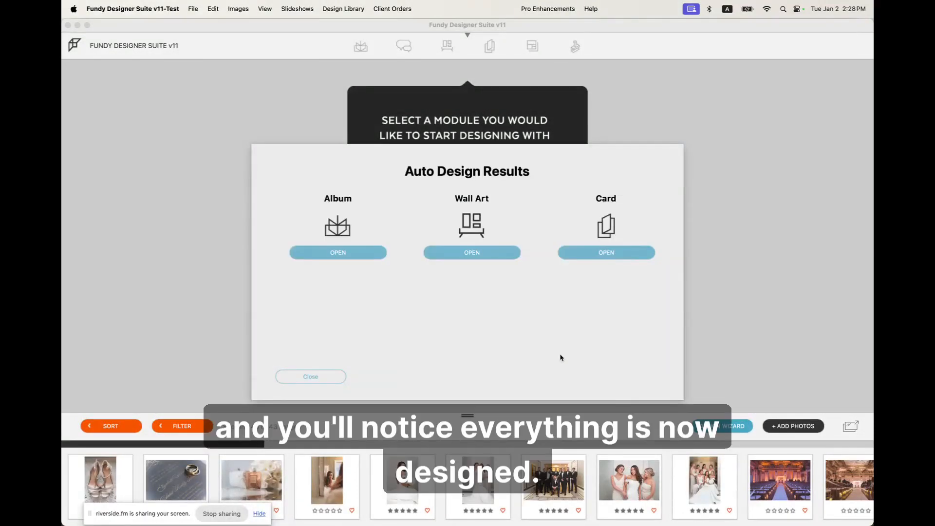
click(337, 252)
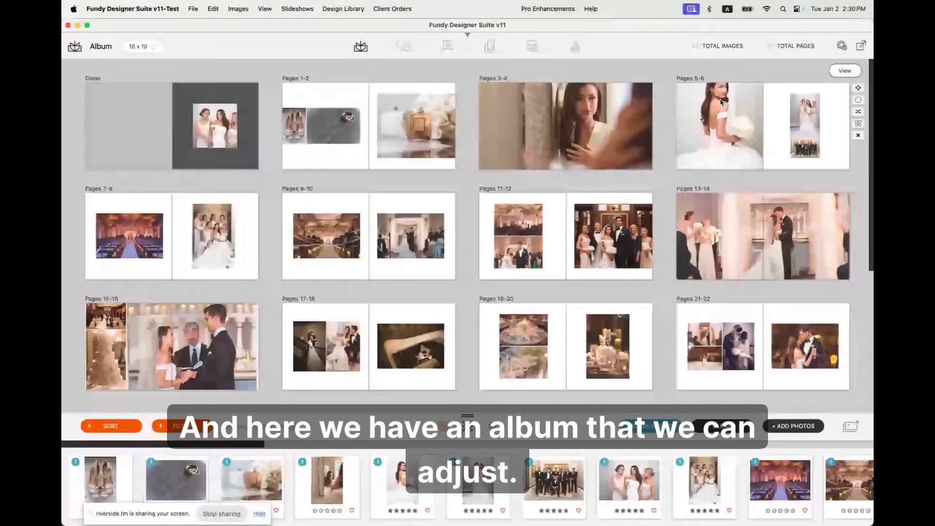
click(612, 235)
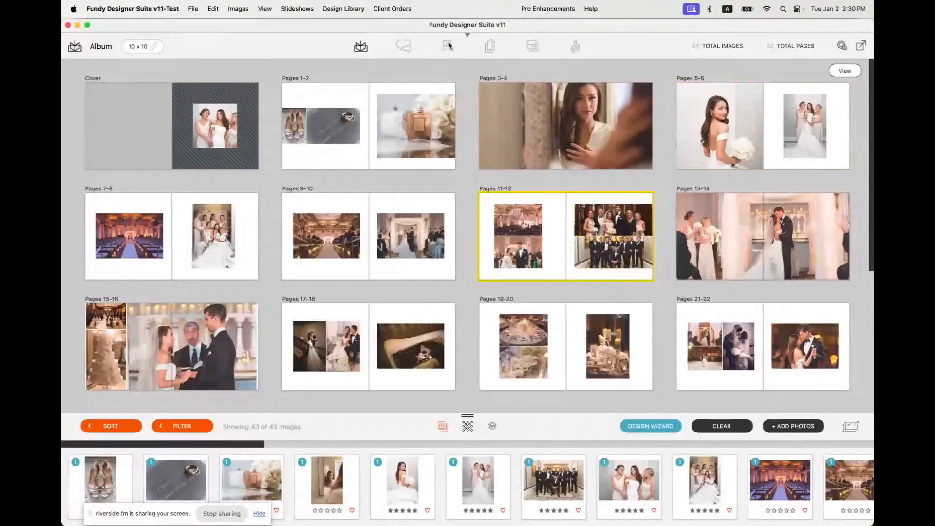
Open the Wall Art gallery, inspect prints in Room 28, then view all rooms.
click(447, 46)
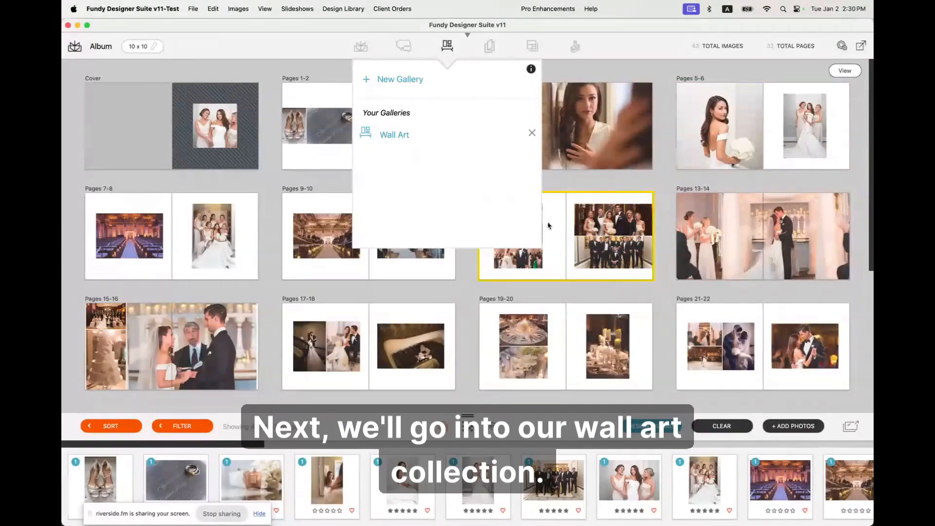
click(394, 134)
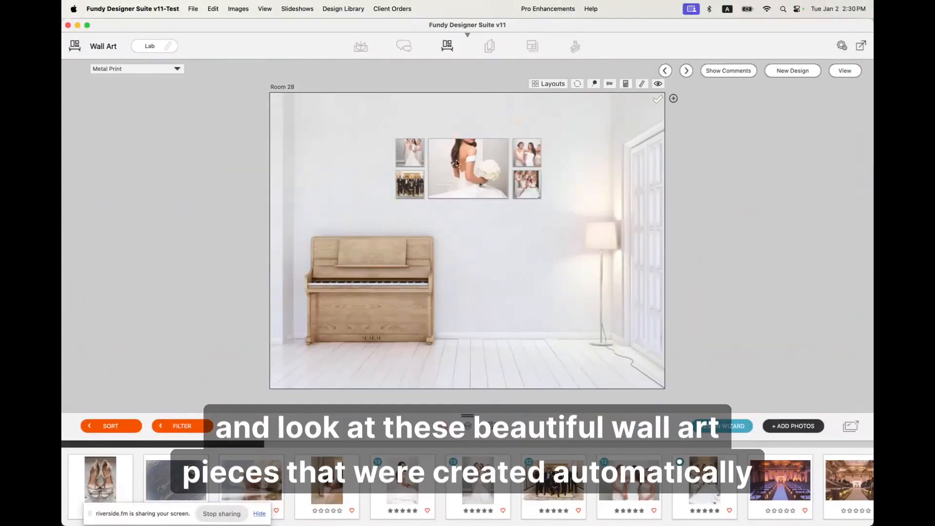
click(467, 169)
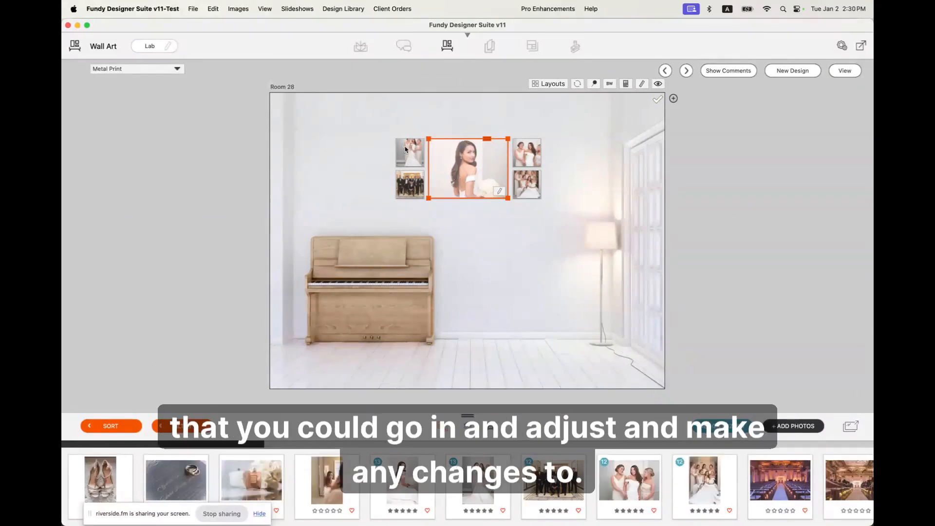
click(410, 151)
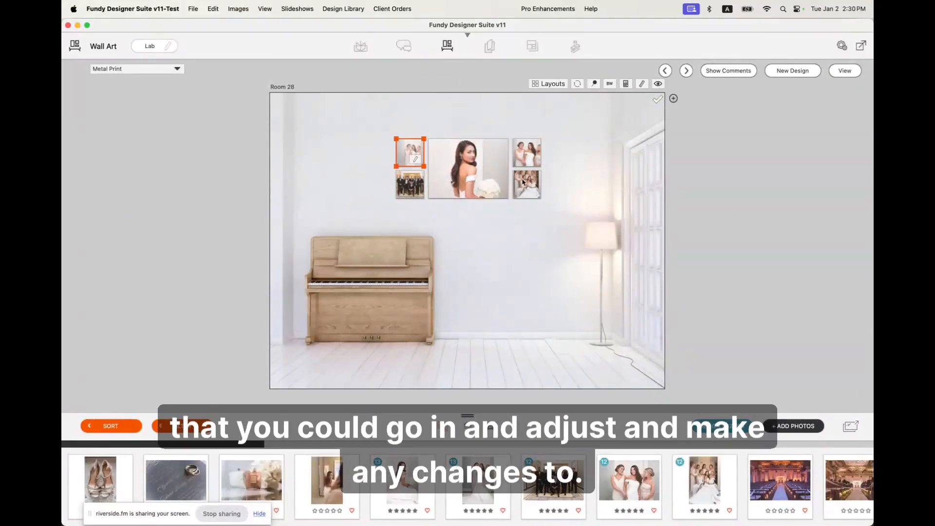
click(526, 185)
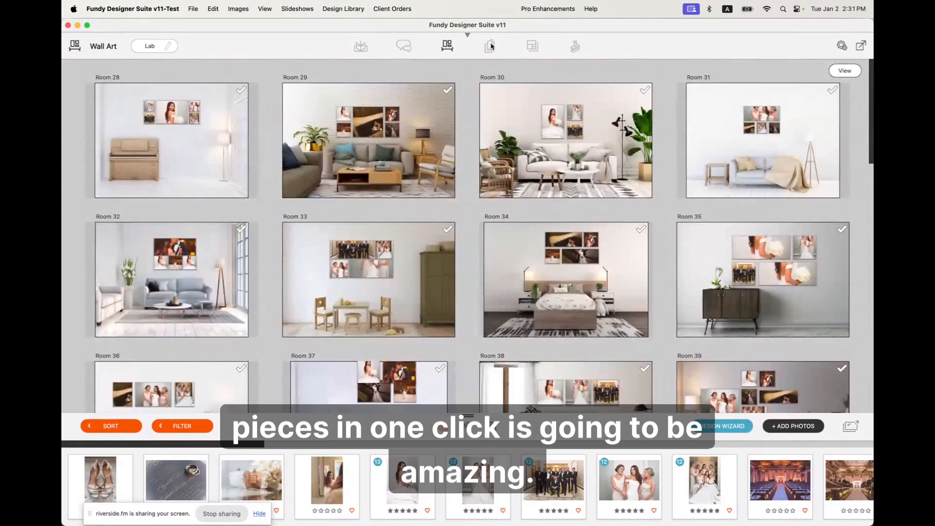
Open the 5x7 thank-you card, view its front, and reopen the Design Wizard.
click(489, 46)
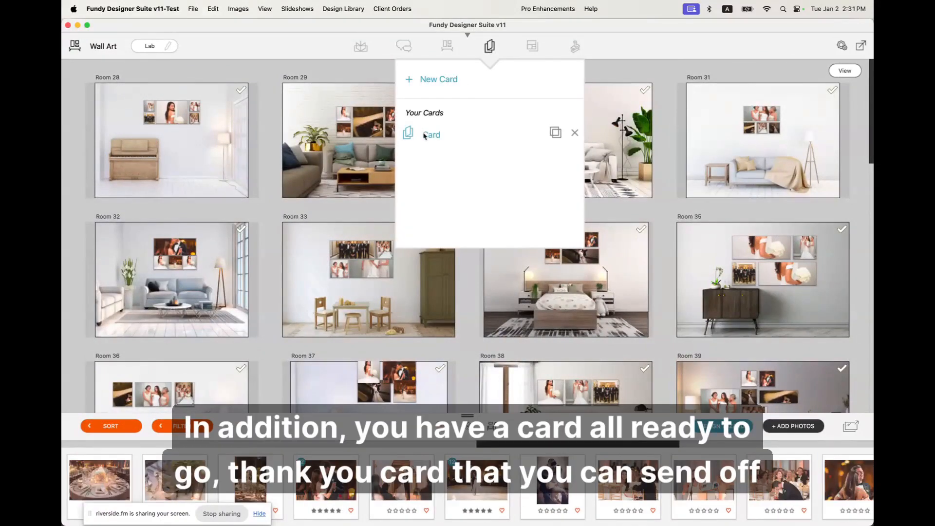
click(432, 135)
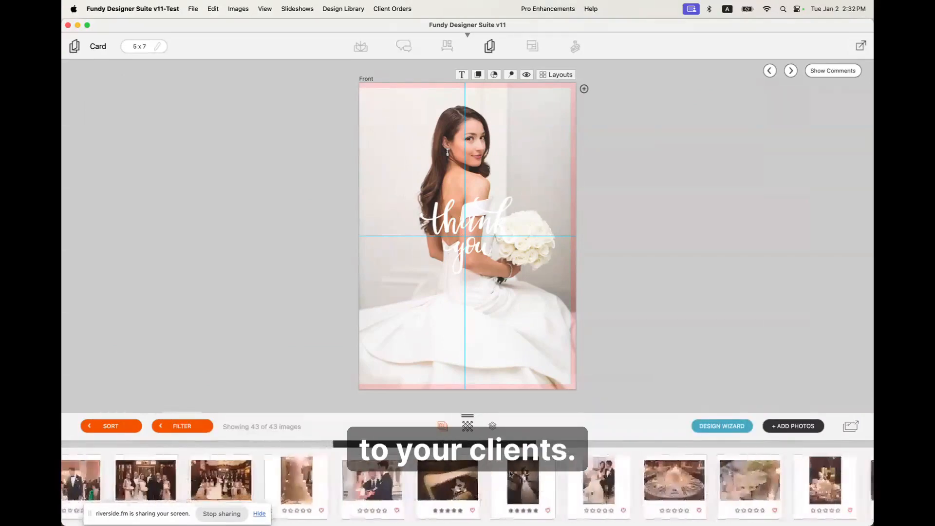
click(501, 337)
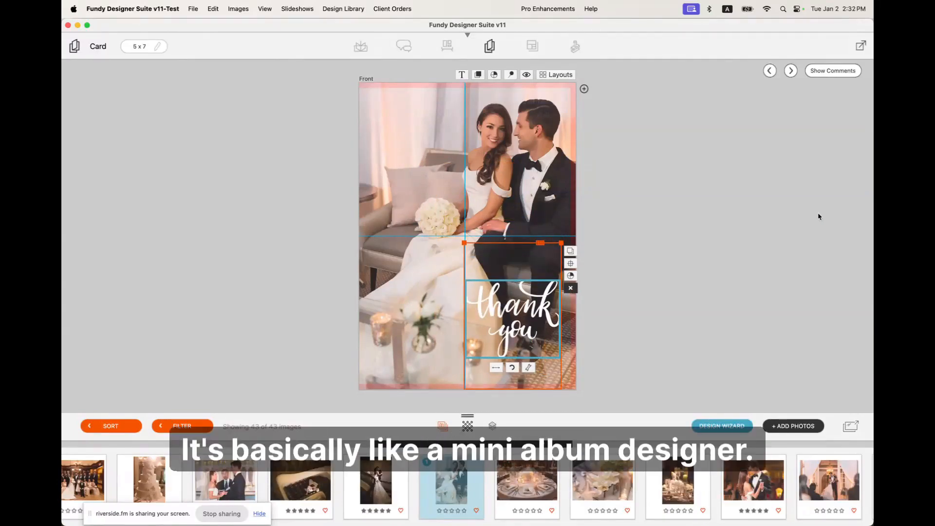
click(722, 425)
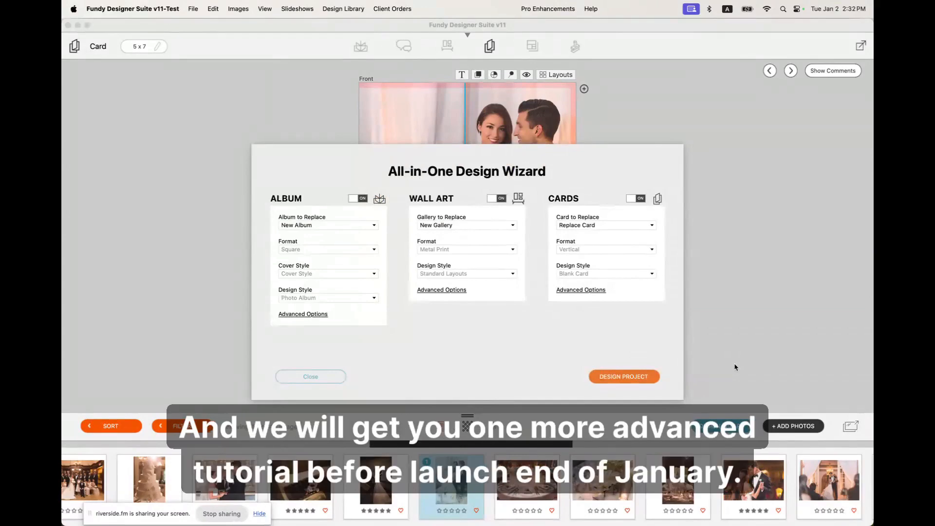
mouse_move(731, 370)
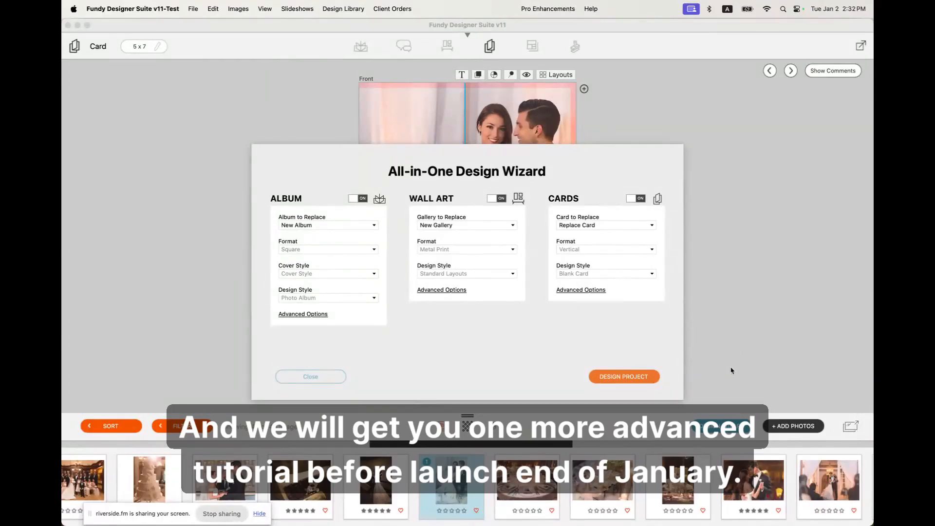